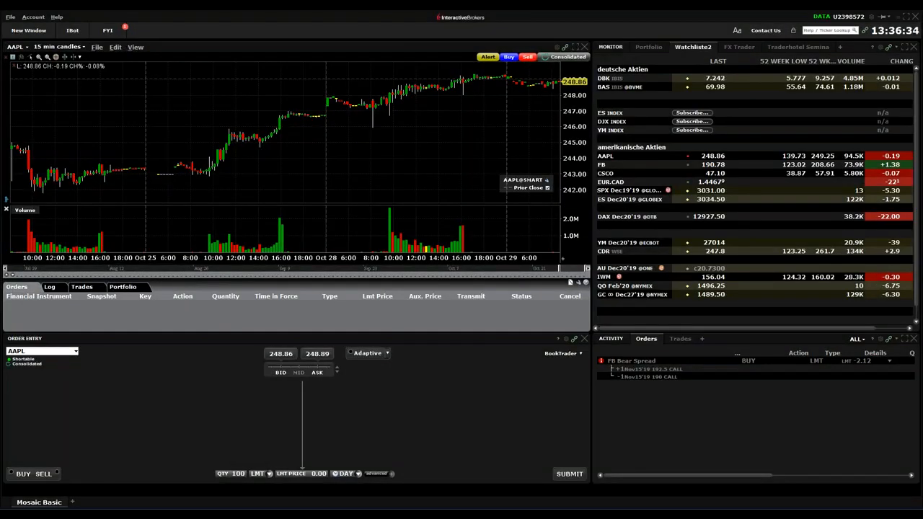
mouse_move(519, 223)
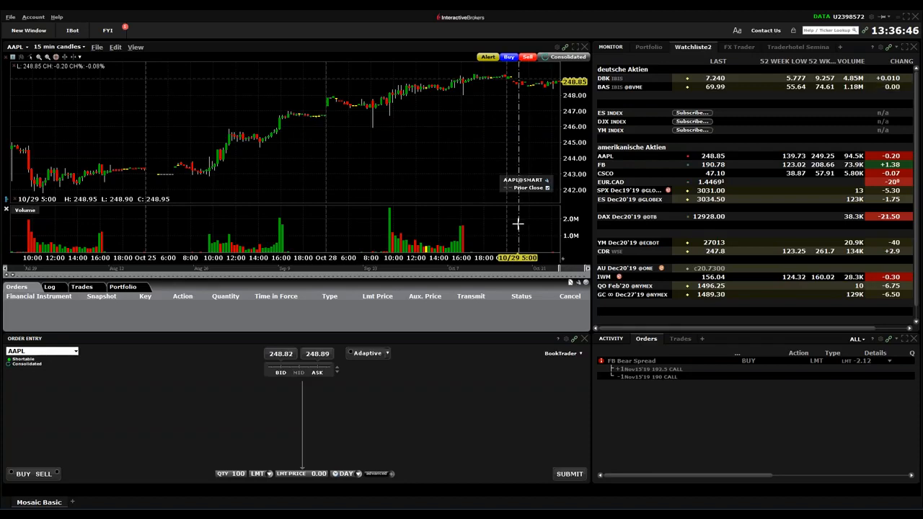
mouse_move(274, 242)
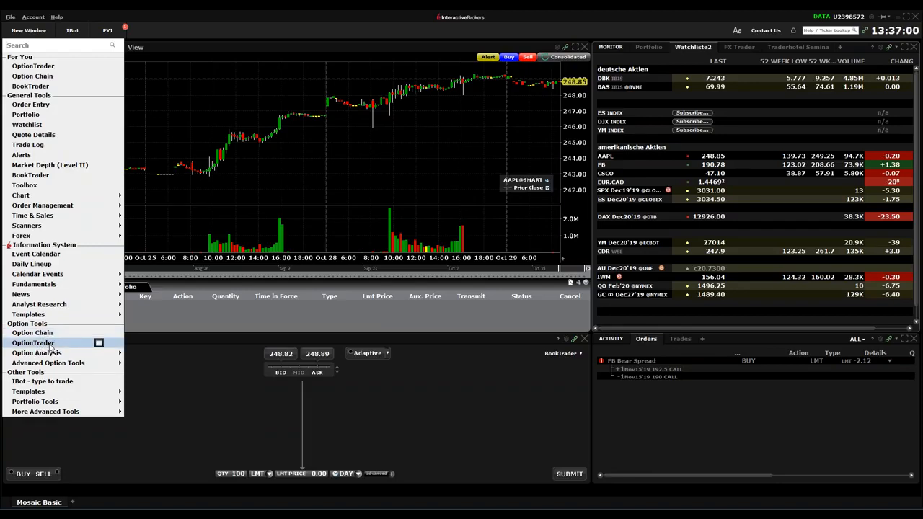
Launch OptionTrader, dismiss the dividend notice and load the FB option chain
left_click(33, 343)
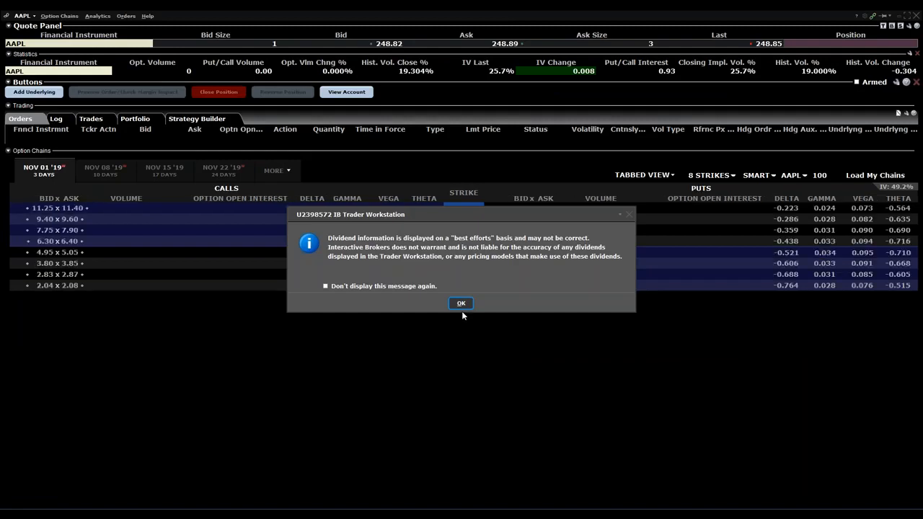
left_click(461, 303)
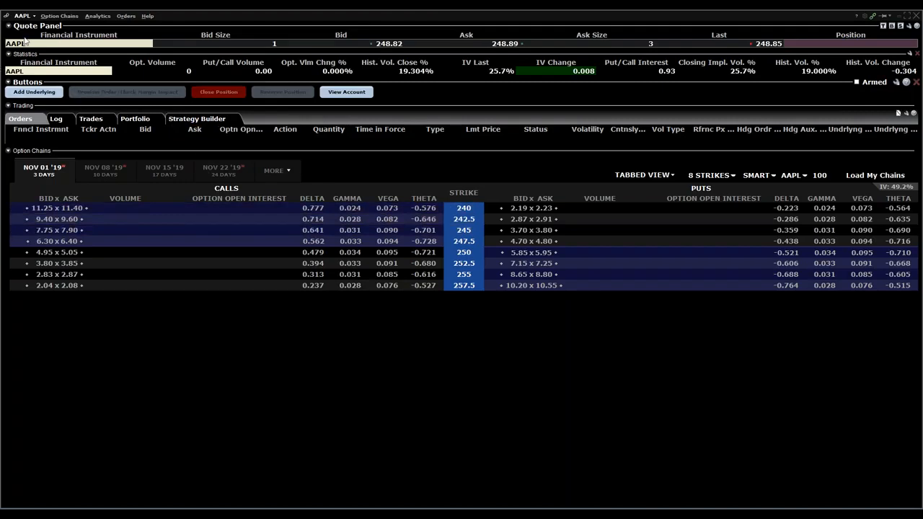
left_click(80, 44)
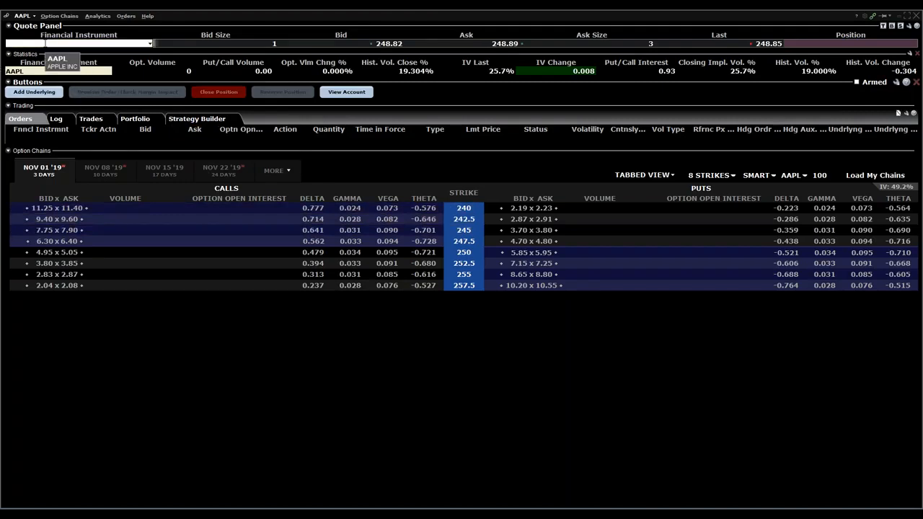
type("fb")
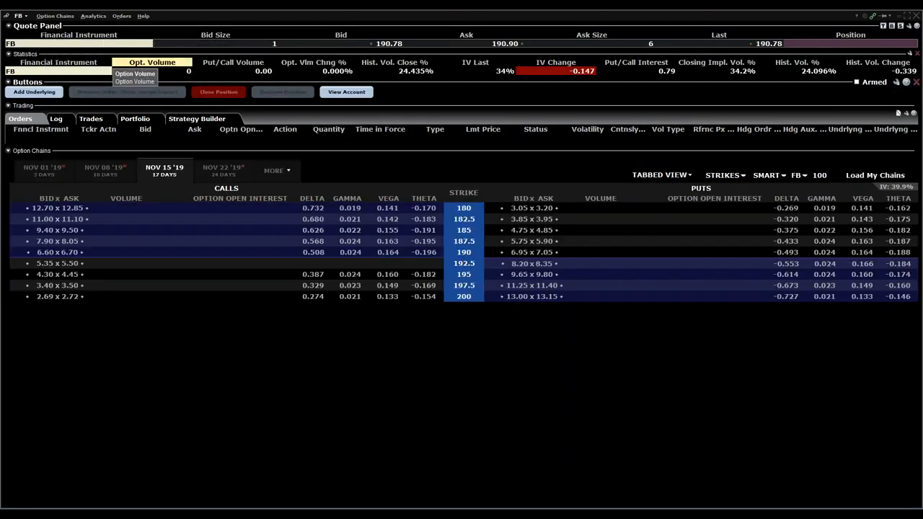
Show Strategy Builder and set the FB chain to list All strikes
left_click(196, 119)
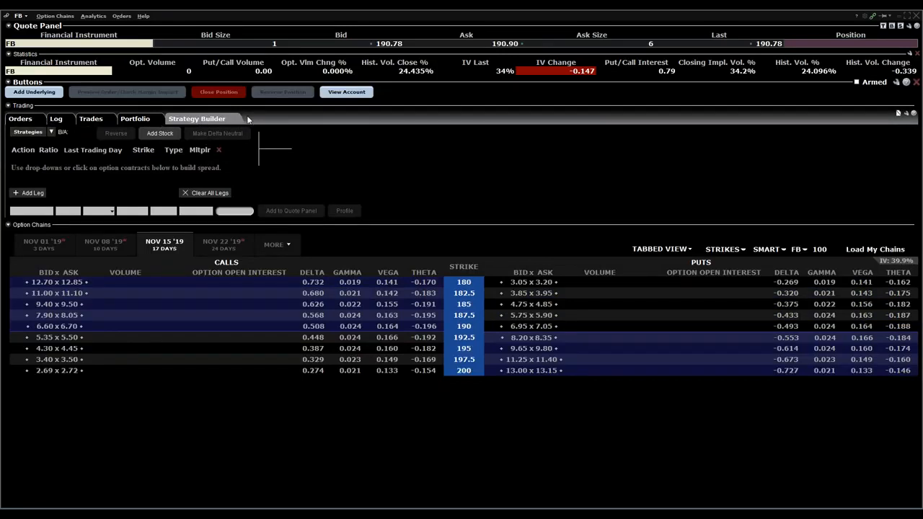
left_click(725, 248)
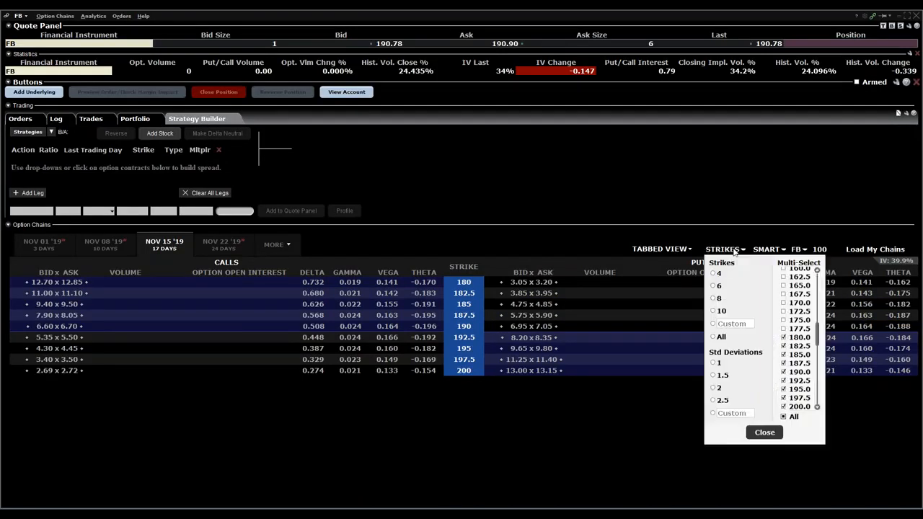
left_click(713, 310)
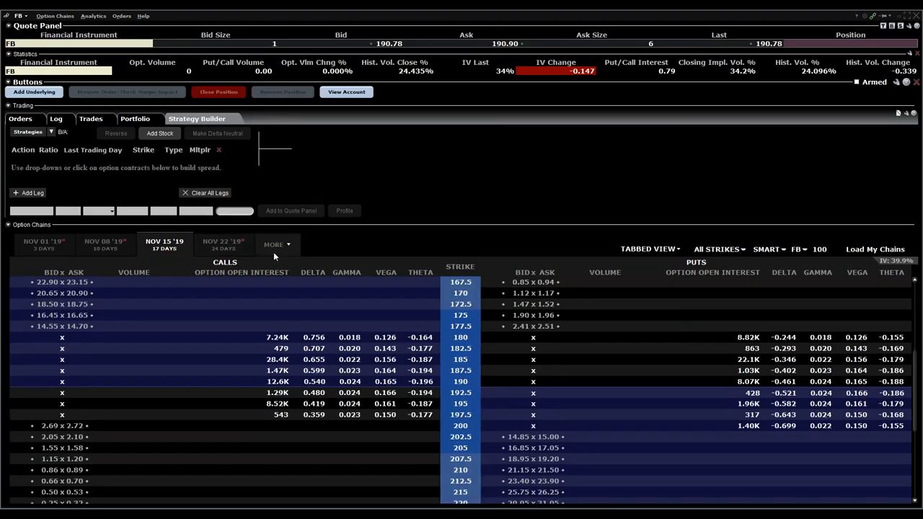
left_click(277, 245)
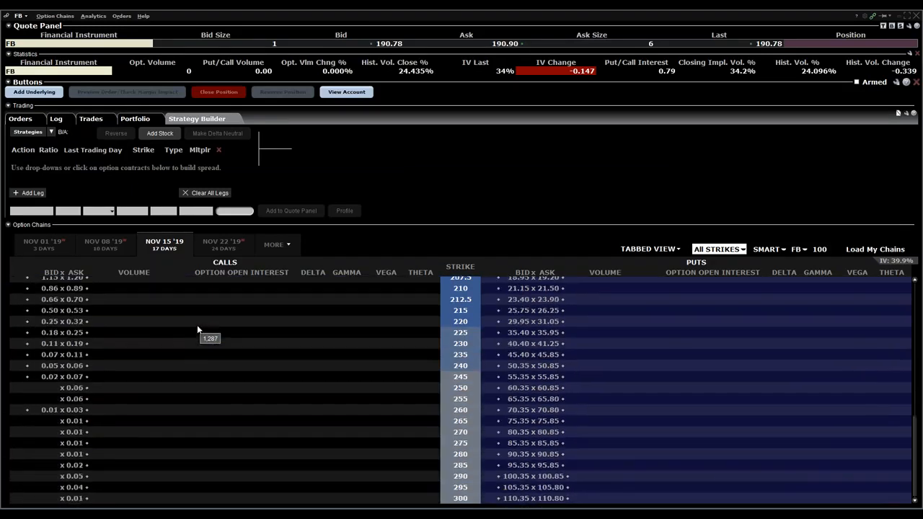
Add the FB put legs and keep 185 as the sold put's strike
left_click(180, 332)
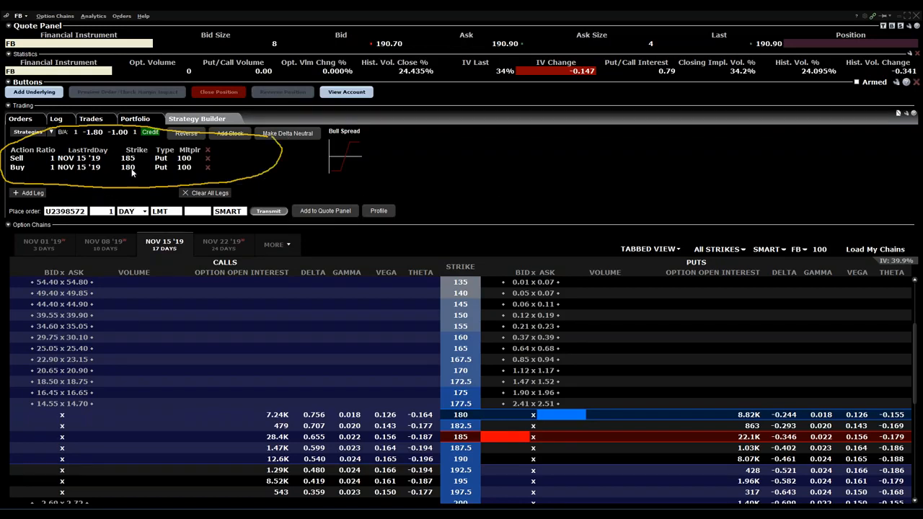
left_click(135, 157)
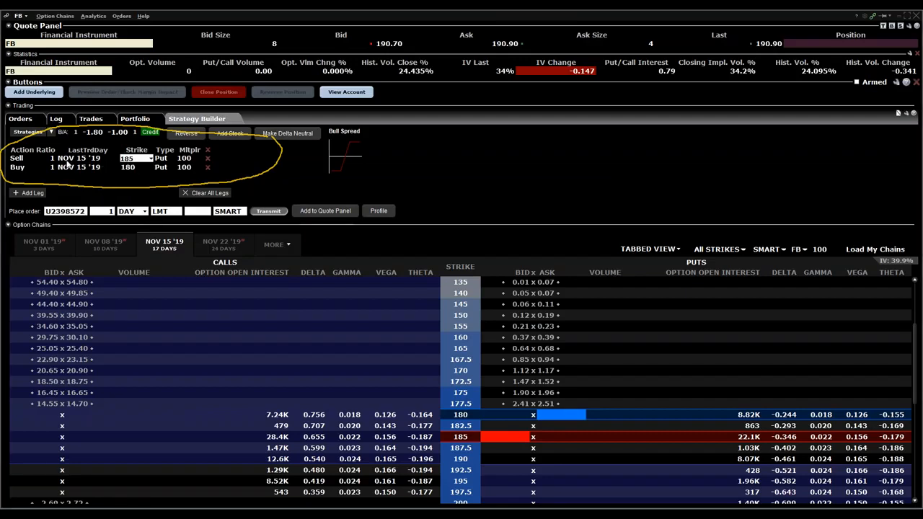
left_click(87, 157)
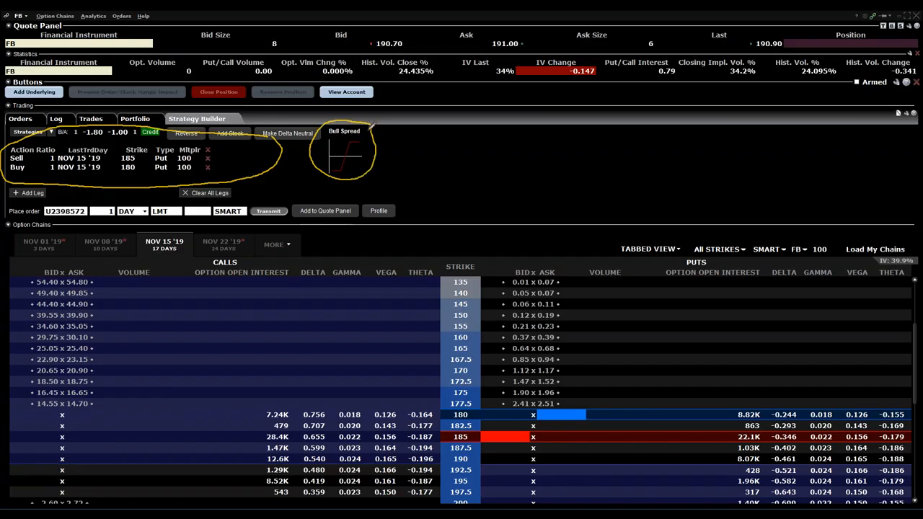
mouse_move(382, 157)
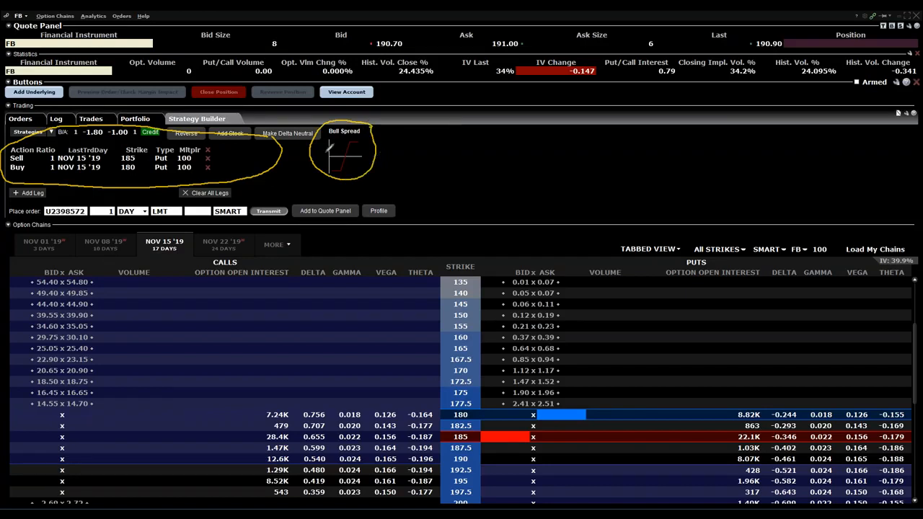
mouse_move(617, 220)
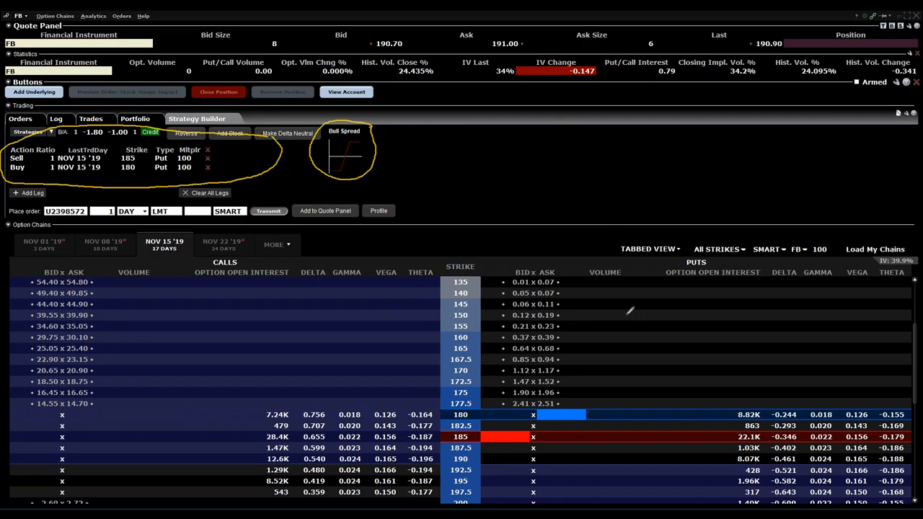
mouse_move(152, 161)
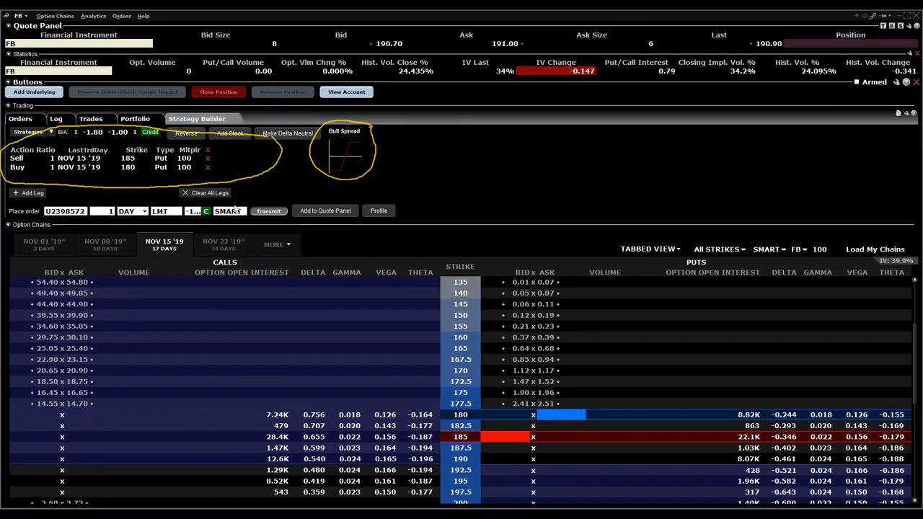
Transmit the FB Nov 15 185/180 bull put spread limit order
left_click(268, 211)
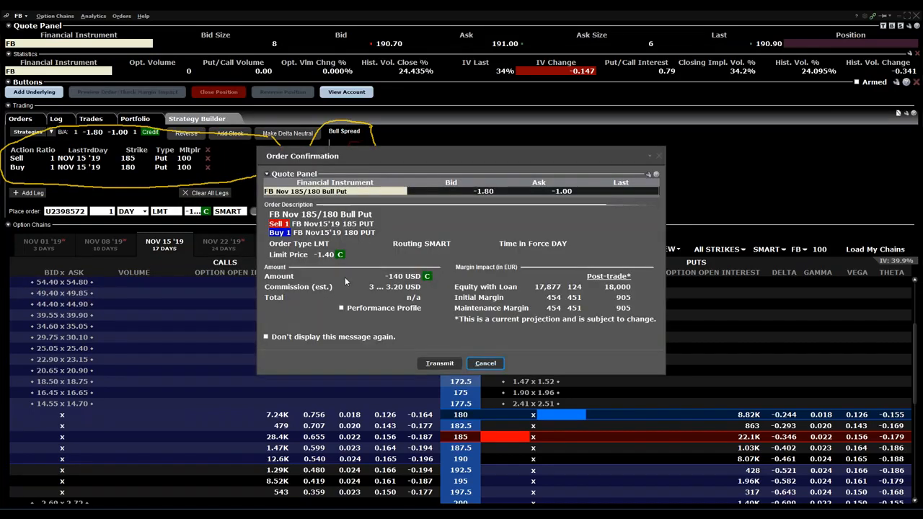
left_click(438, 364)
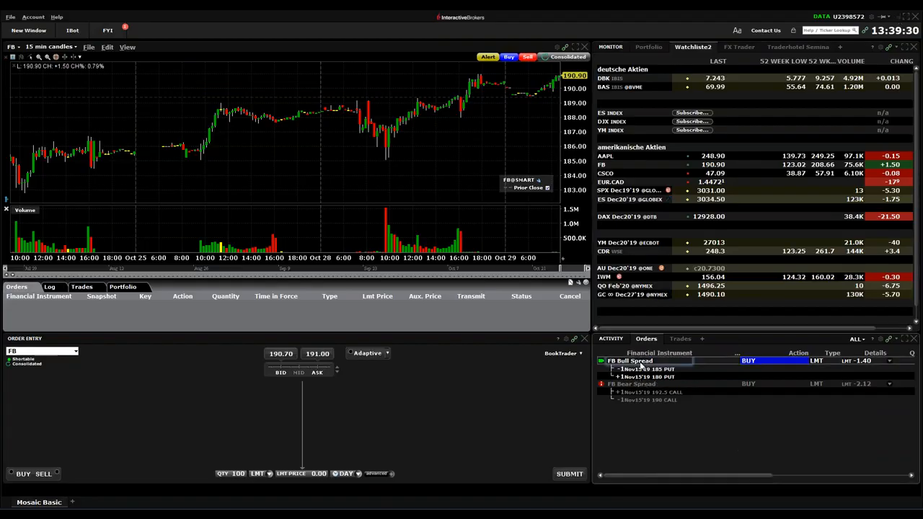
Select the working FB 185/180 bull put order in the Orders panel
left_click(629, 360)
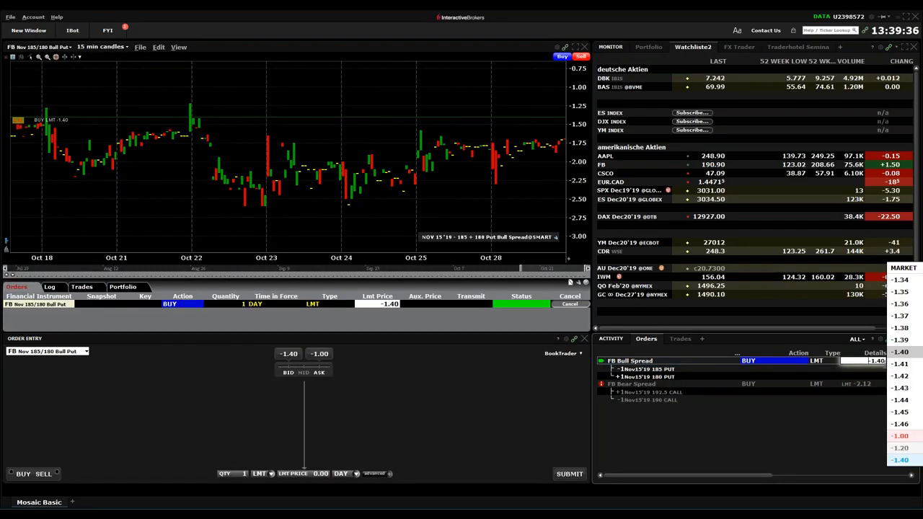
mouse_move(314, 129)
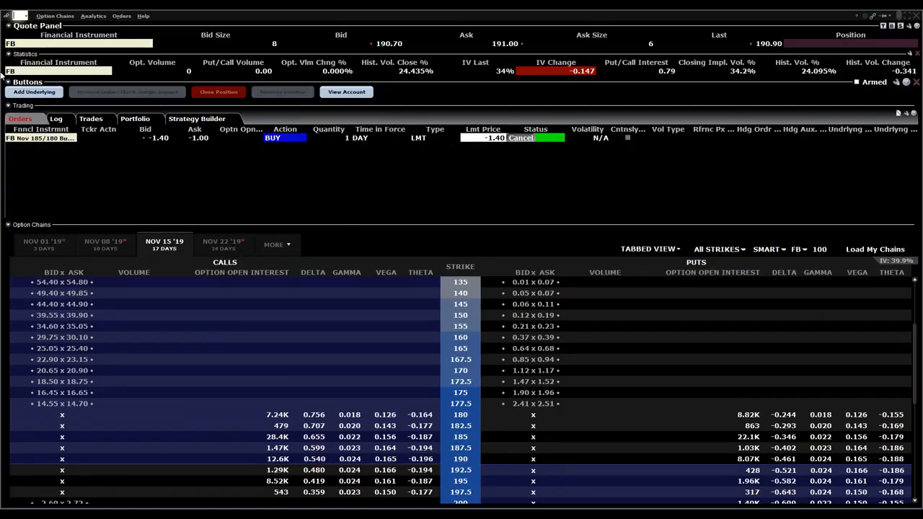
Try the Diagonal Spread preset, cancel it, and choose the Strangle strategy instead
left_click(196, 118)
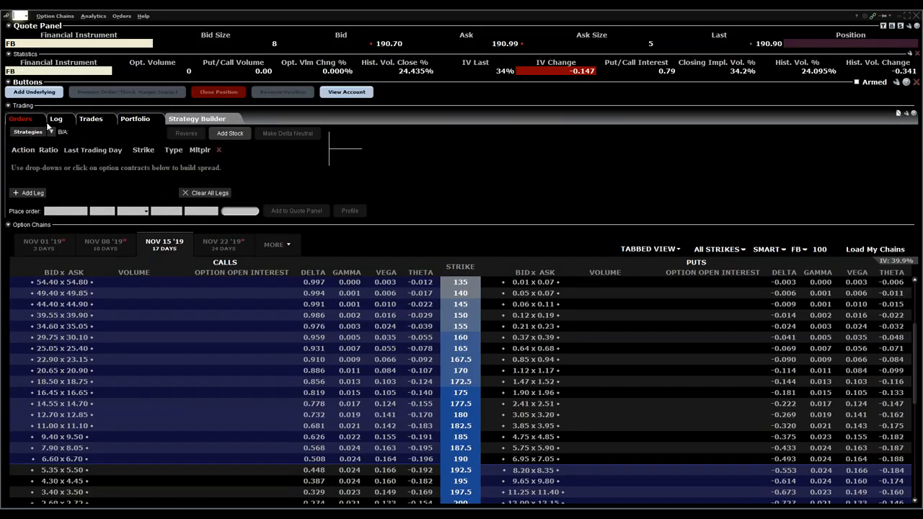
left_click(32, 133)
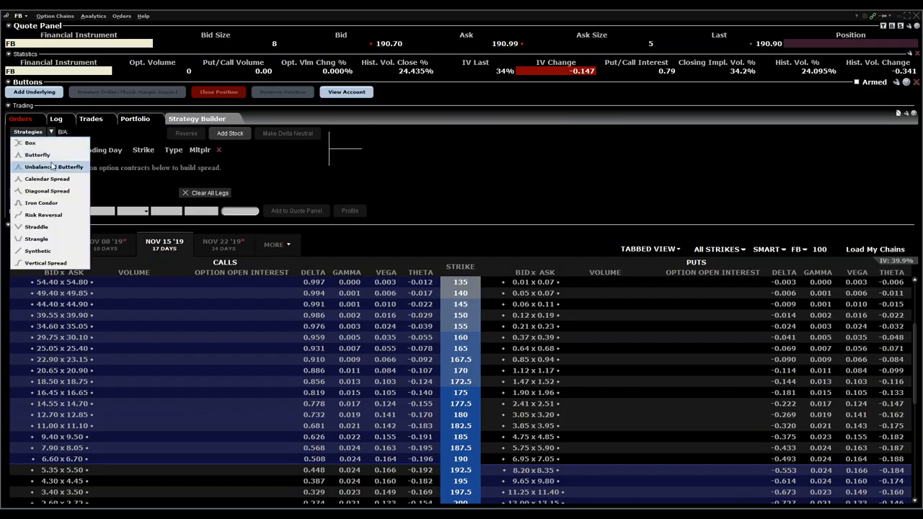
mouse_move(40, 202)
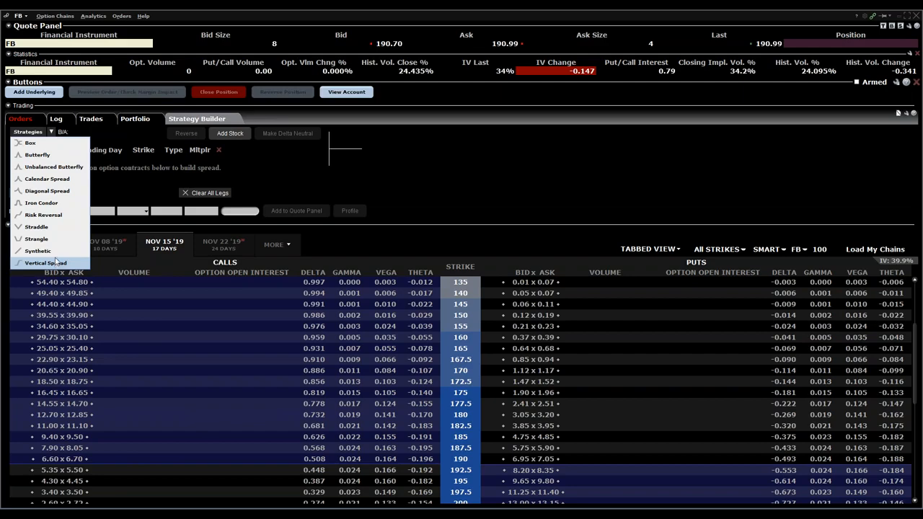
left_click(48, 191)
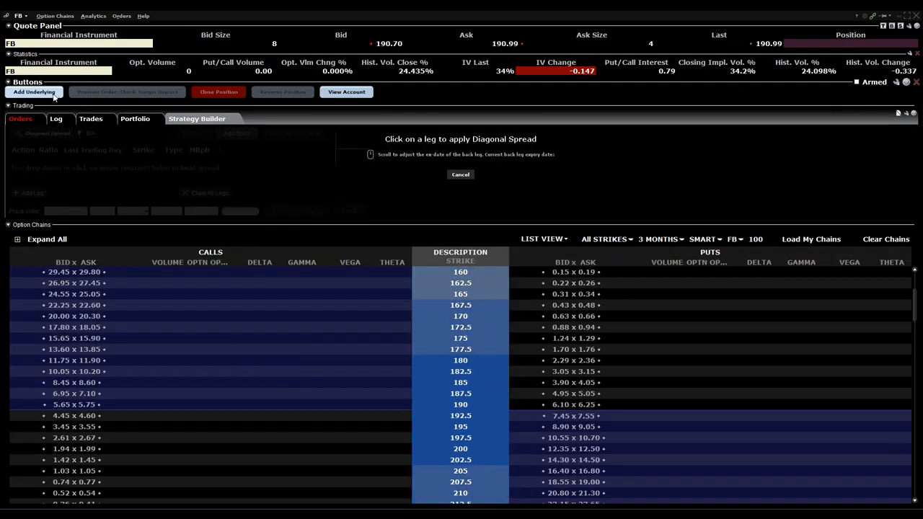
left_click(196, 118)
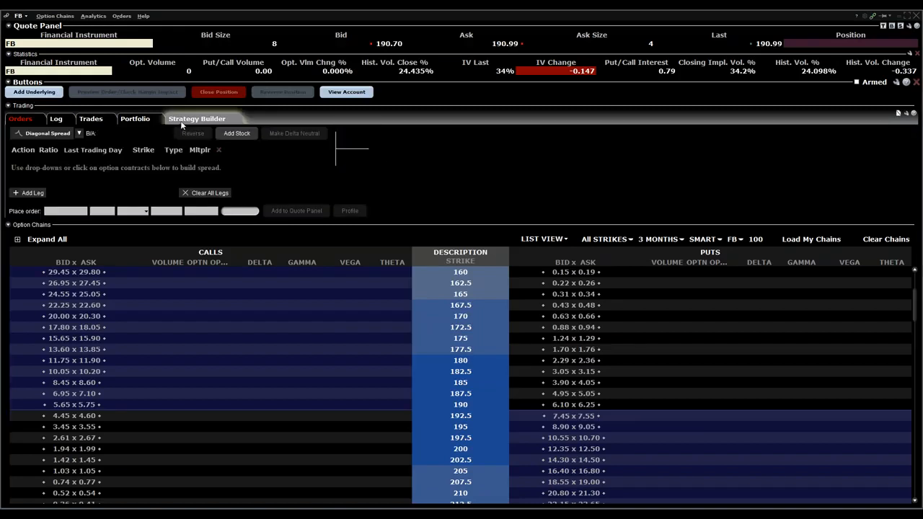
left_click(46, 133)
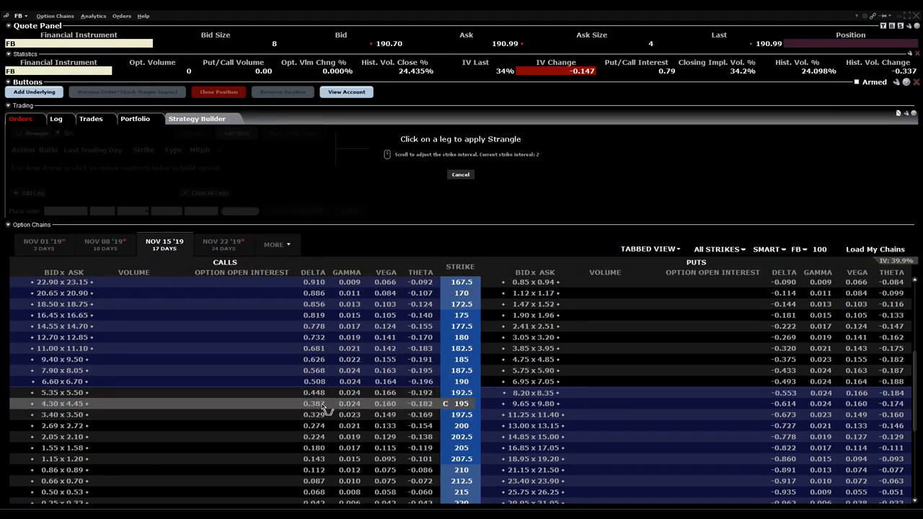
Apply the strangle with the 195 call and 185 put at a 9.20 limit and transmit it
left_click(325, 404)
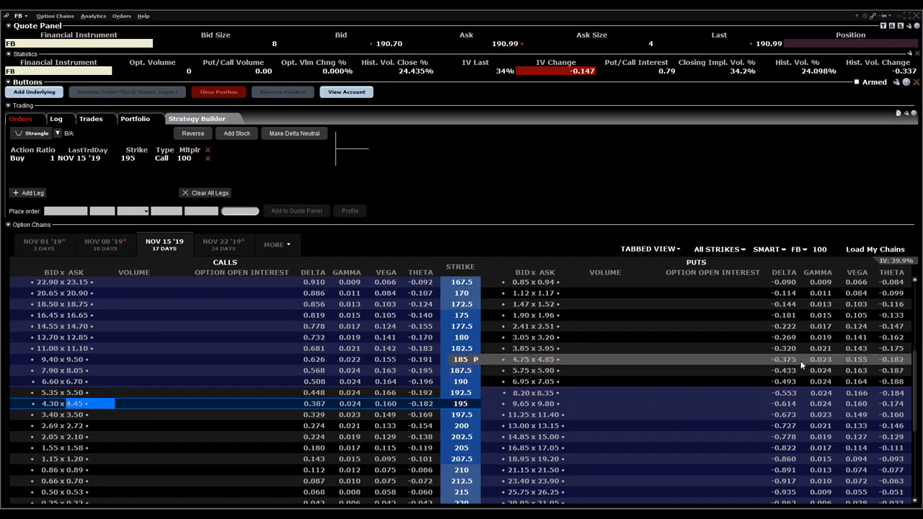
left_click(521, 359)
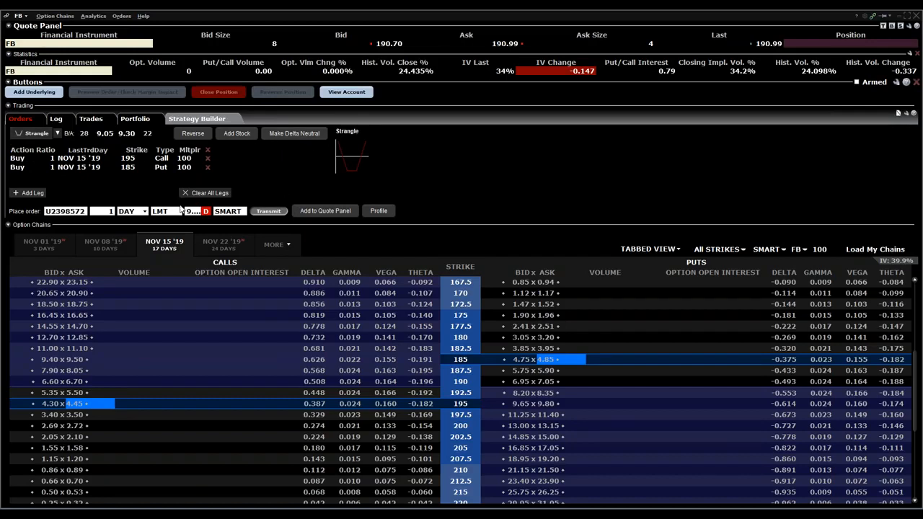
type("9.20")
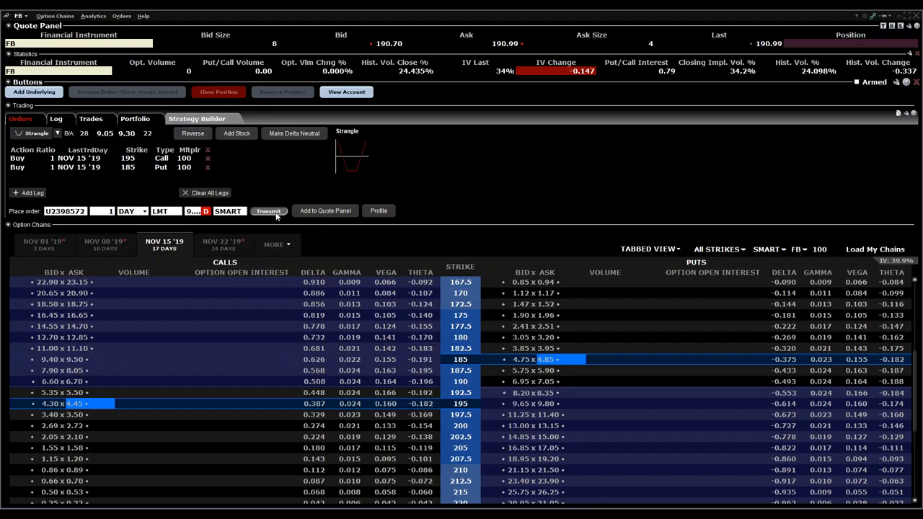
left_click(268, 211)
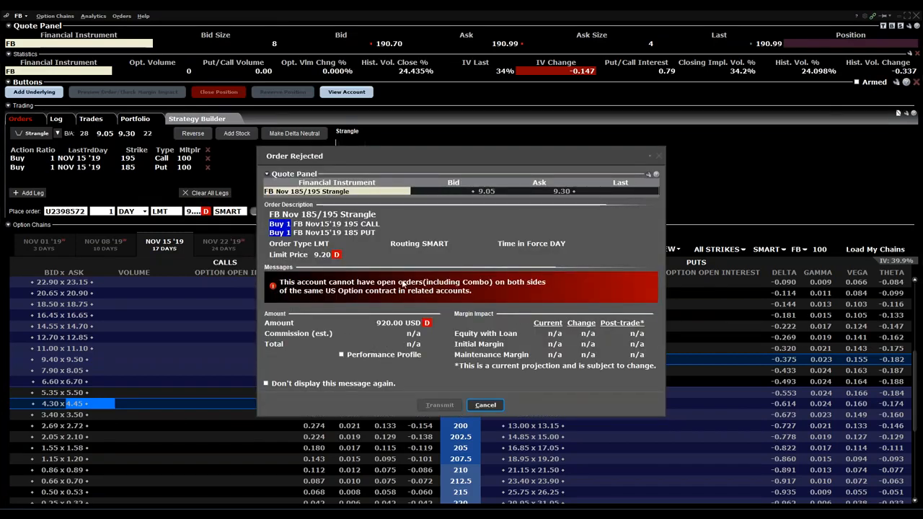
Dismiss the rejection notice and bring up actions for the conflicting bull put order
left_click(485, 404)
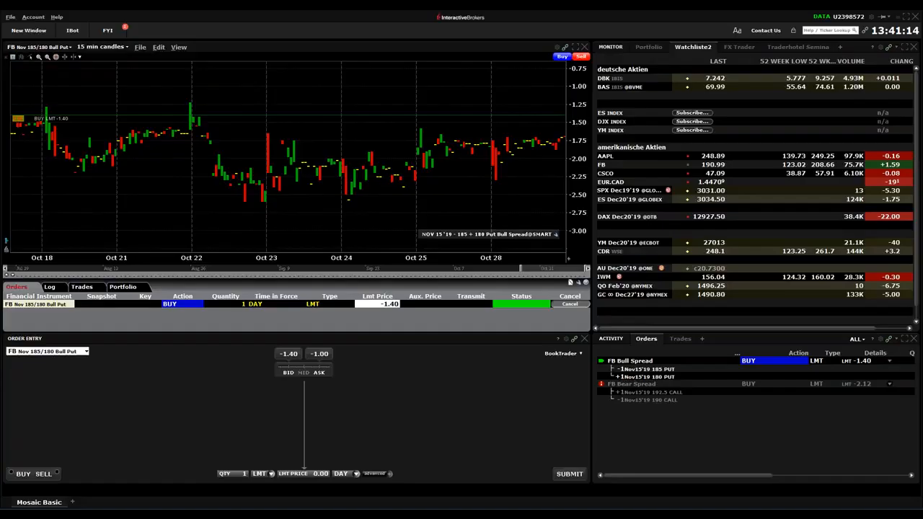
right_click(629, 361)
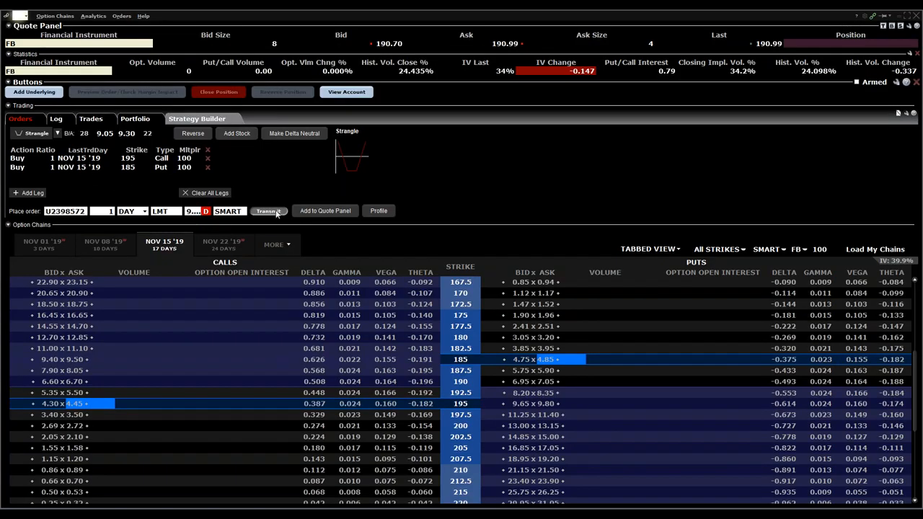
Transmit the 9.20 strangle again to get the confirmation with performance profile
left_click(268, 211)
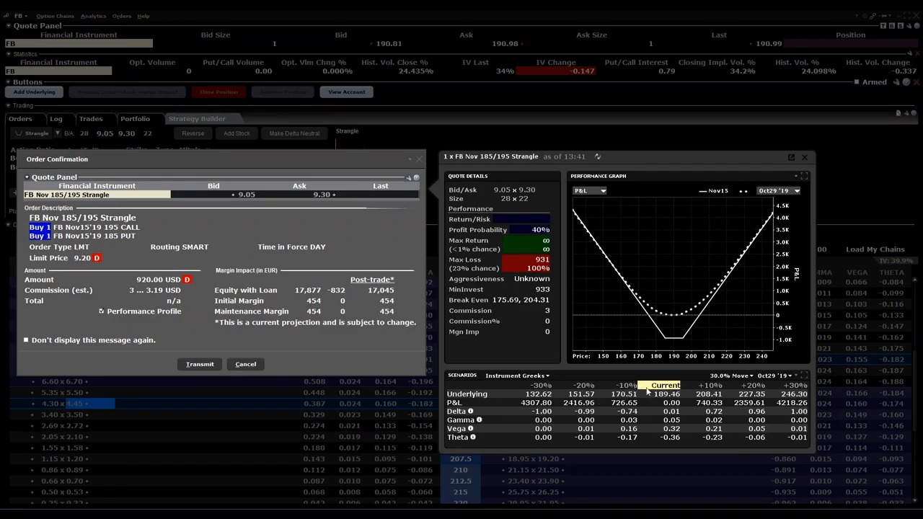
mouse_move(540, 308)
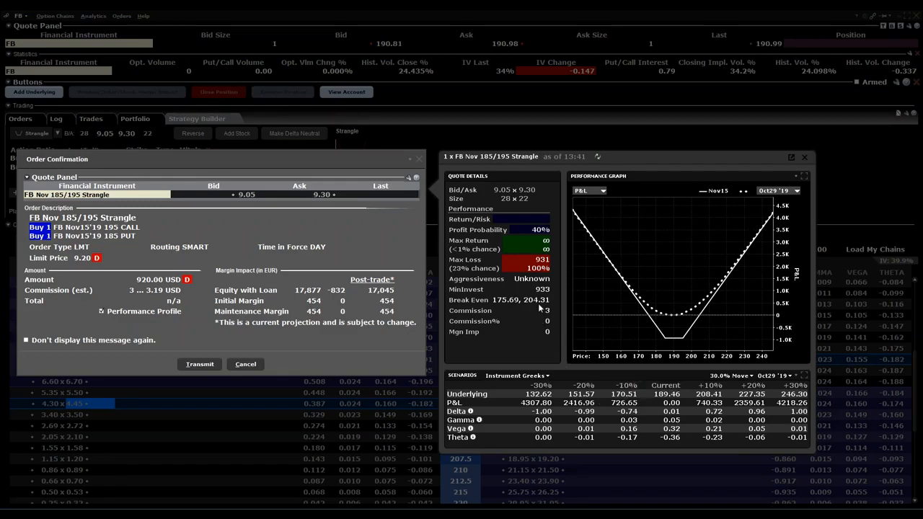